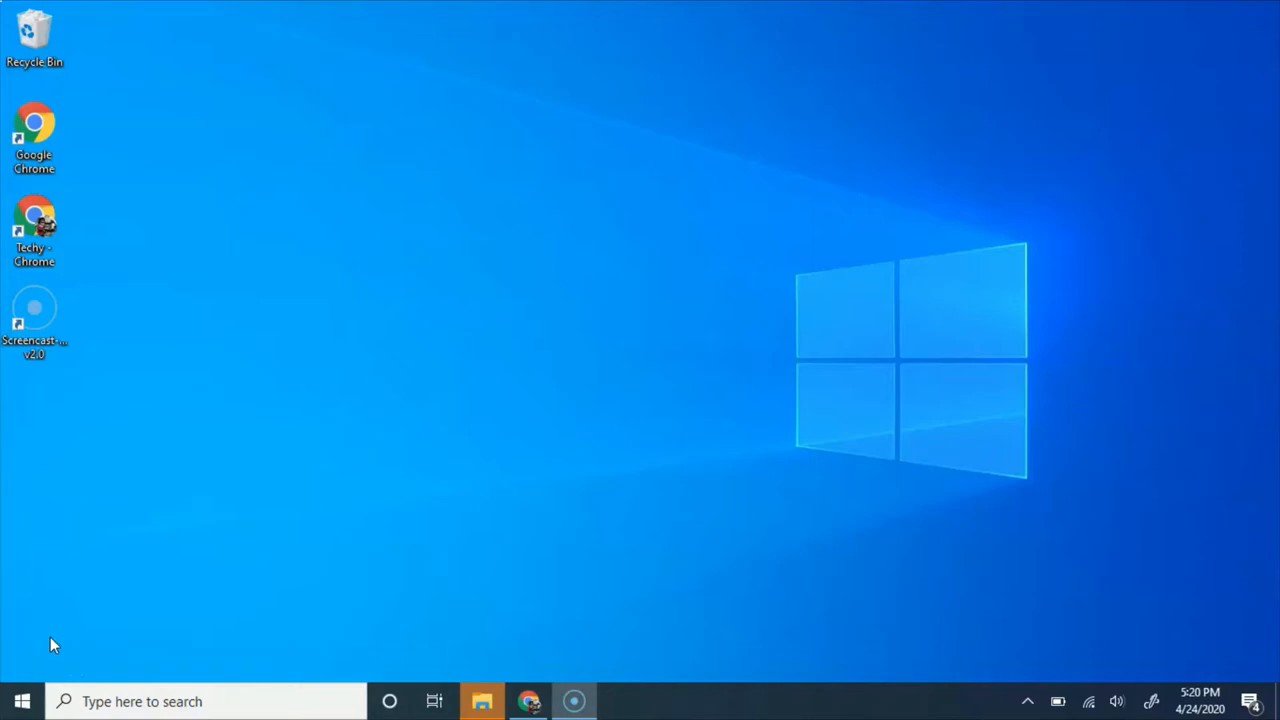
{"action": "mouse_move", "coordinate": [26, 544]}
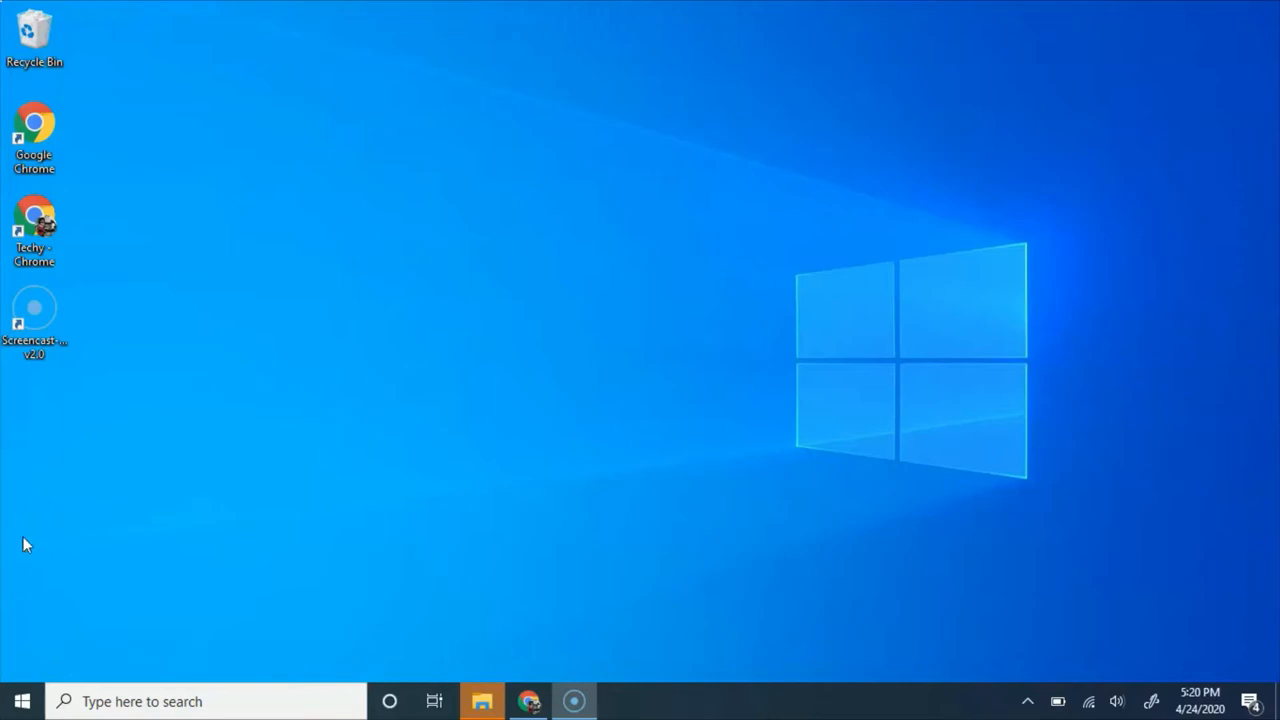
{"action": "mouse_move", "coordinate": [1052, 328]}
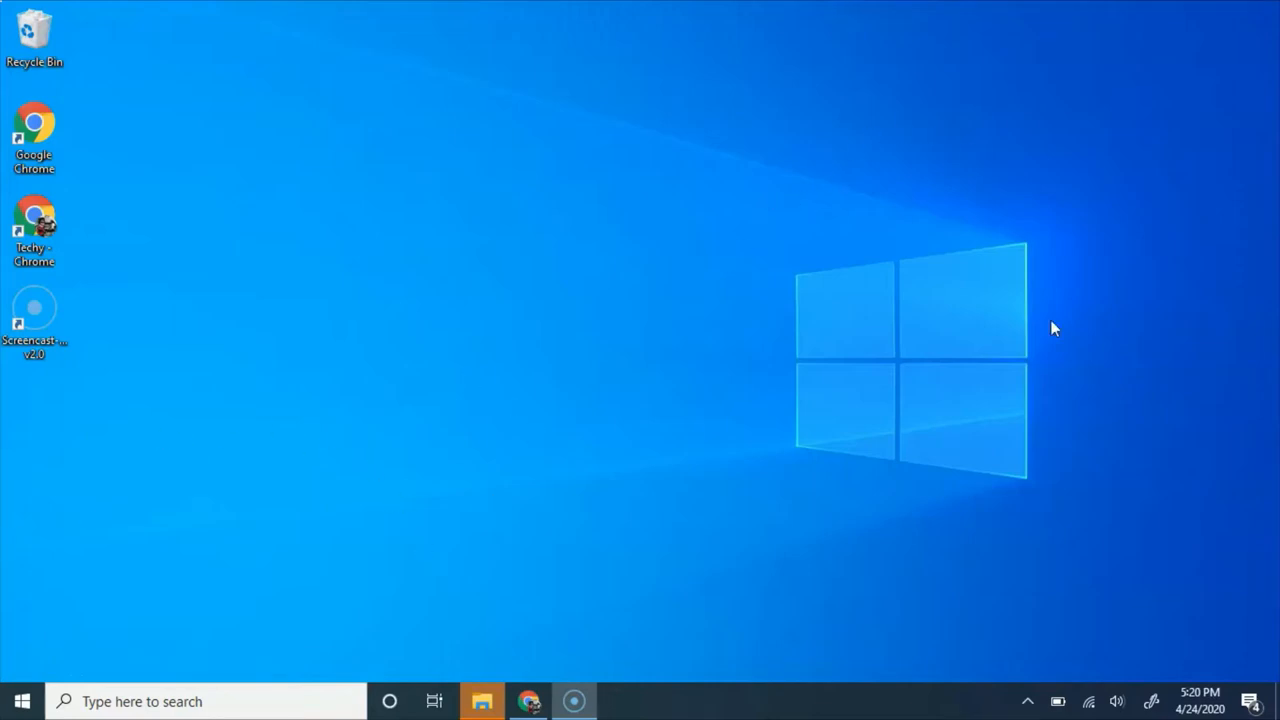
{"action": "mouse_move", "coordinate": [1030, 250]}
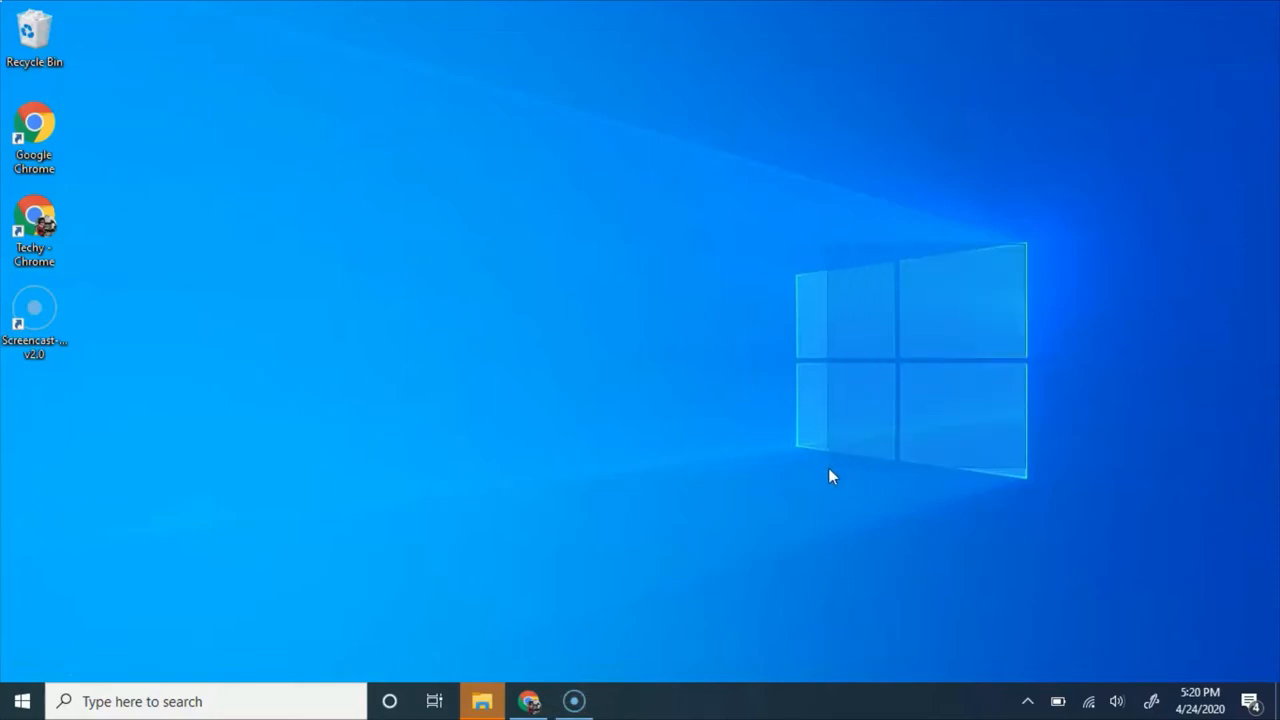
{"action": "mouse_move", "coordinate": [800, 458]}
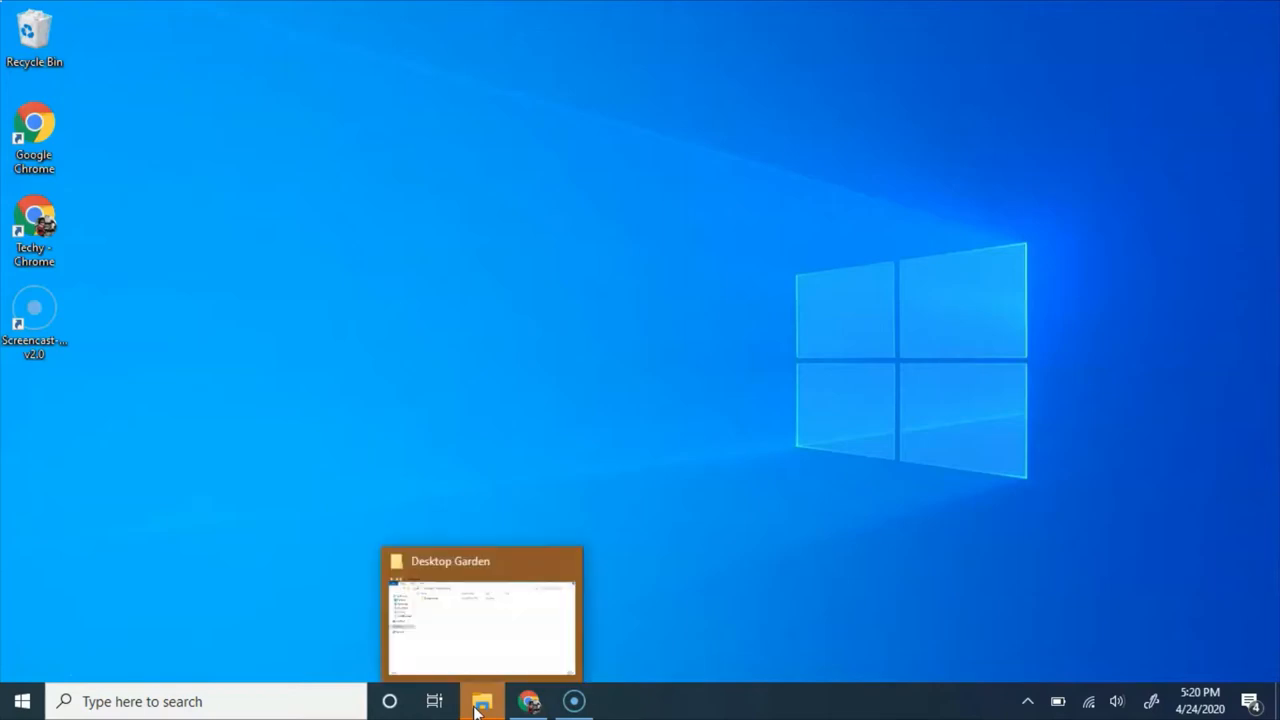
{"action": "mouse_move", "coordinate": [576, 420]}
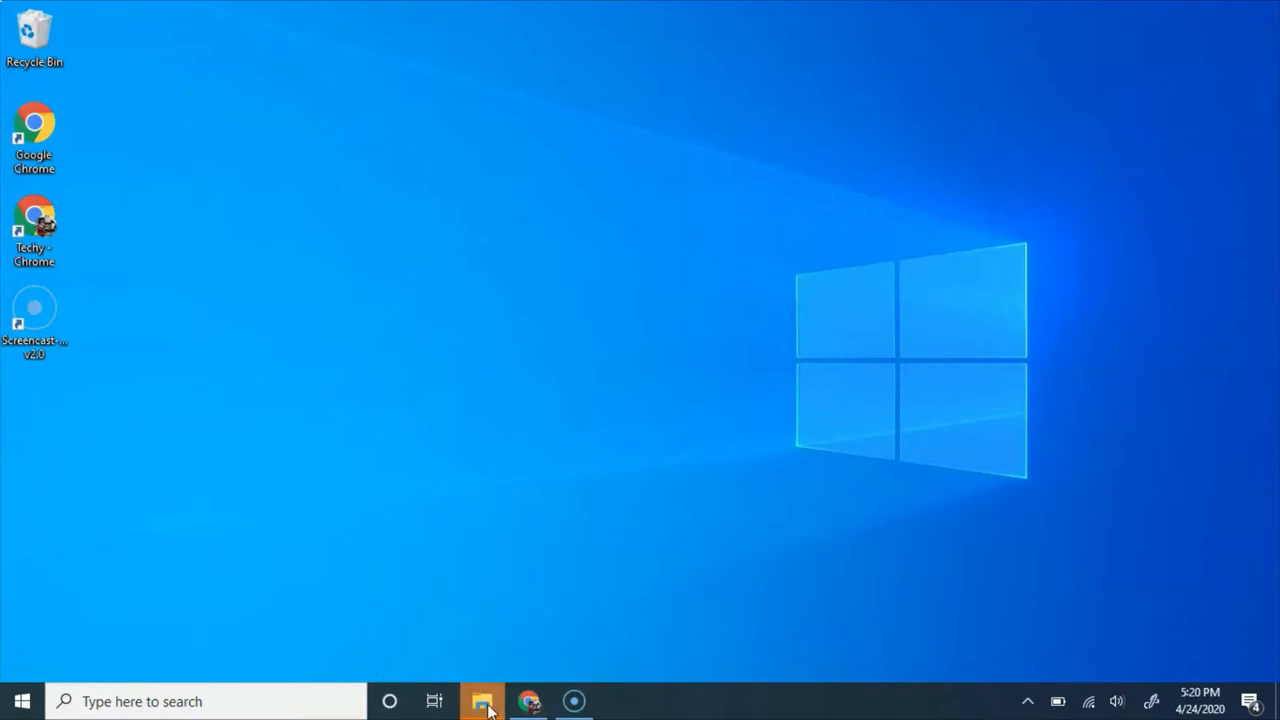
Launch the Desktop Garden application from the inner Downloads > Desktop Garden folder.
{"action": "left_click", "coordinate": [484, 700]}
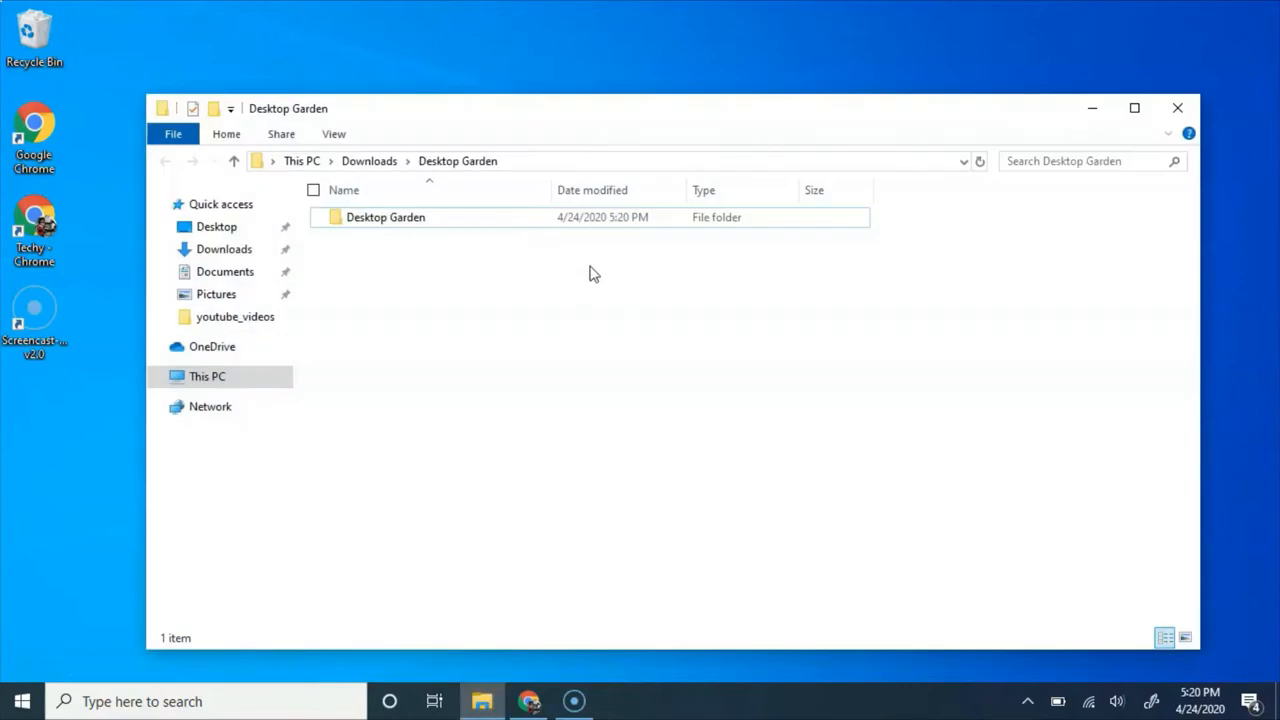
{"action": "double_click", "coordinate": [384, 216]}
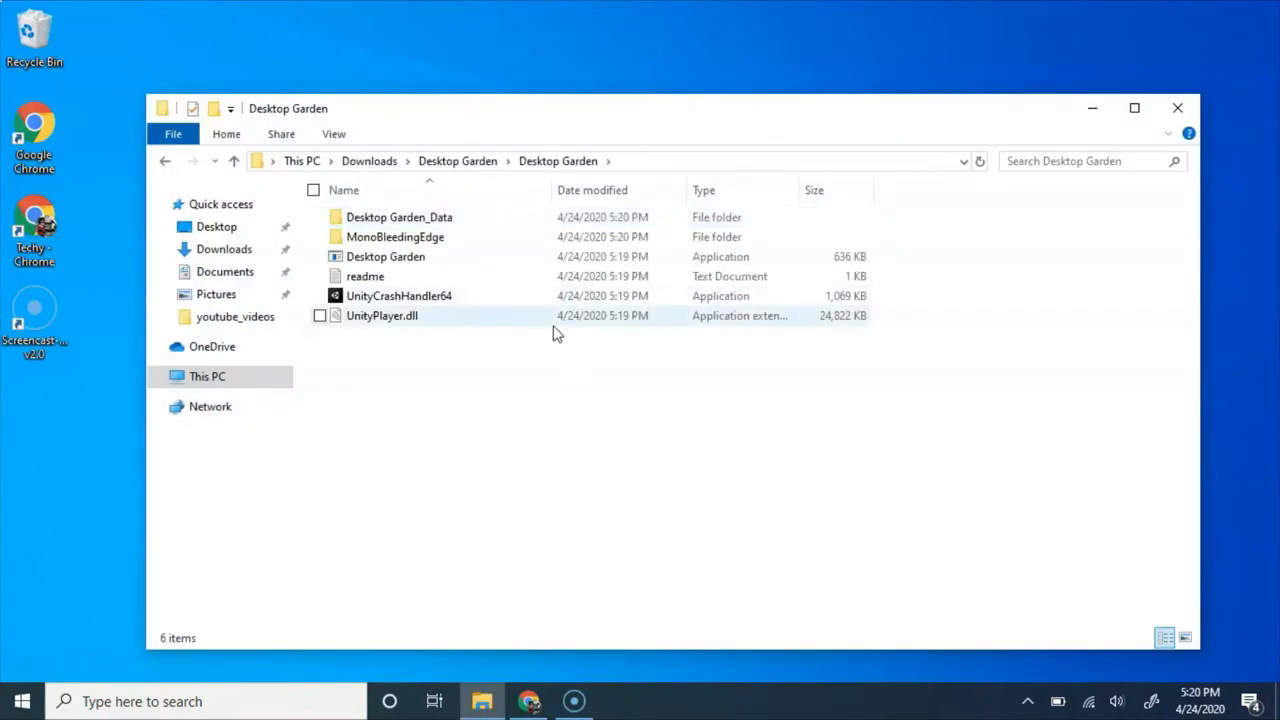
{"action": "left_click", "coordinate": [384, 256]}
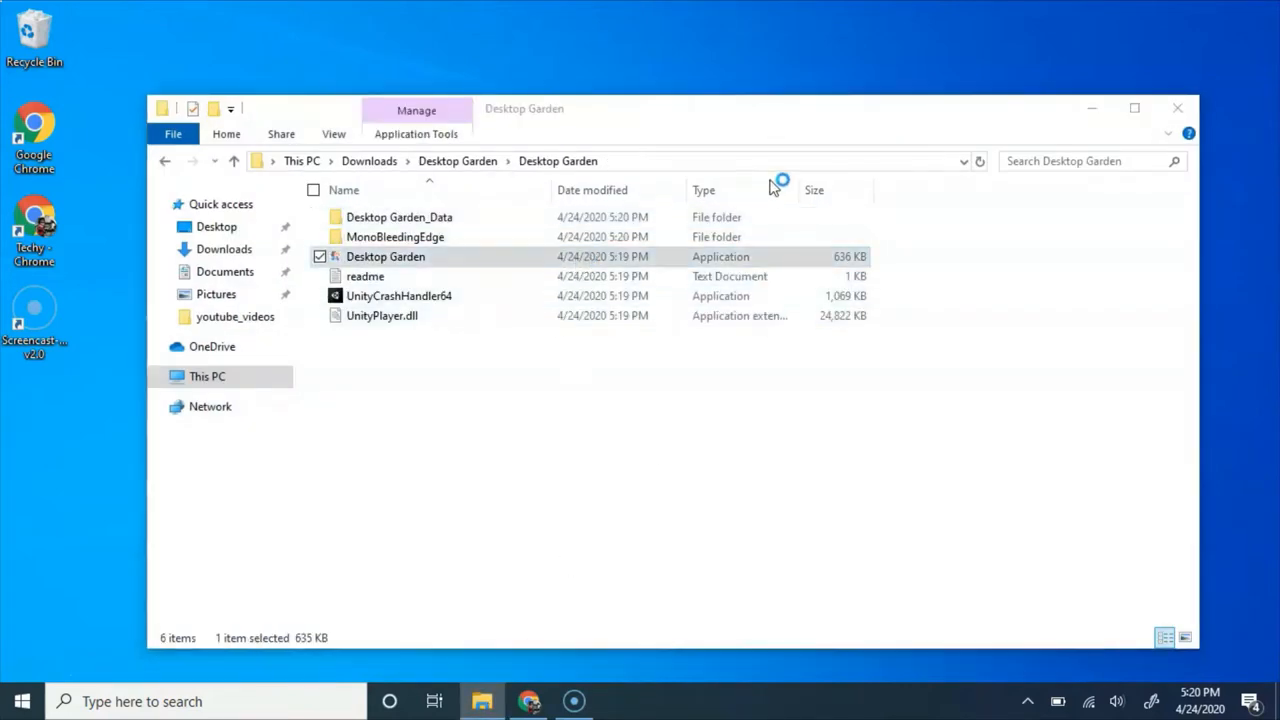
{"action": "double_click", "coordinate": [384, 256]}
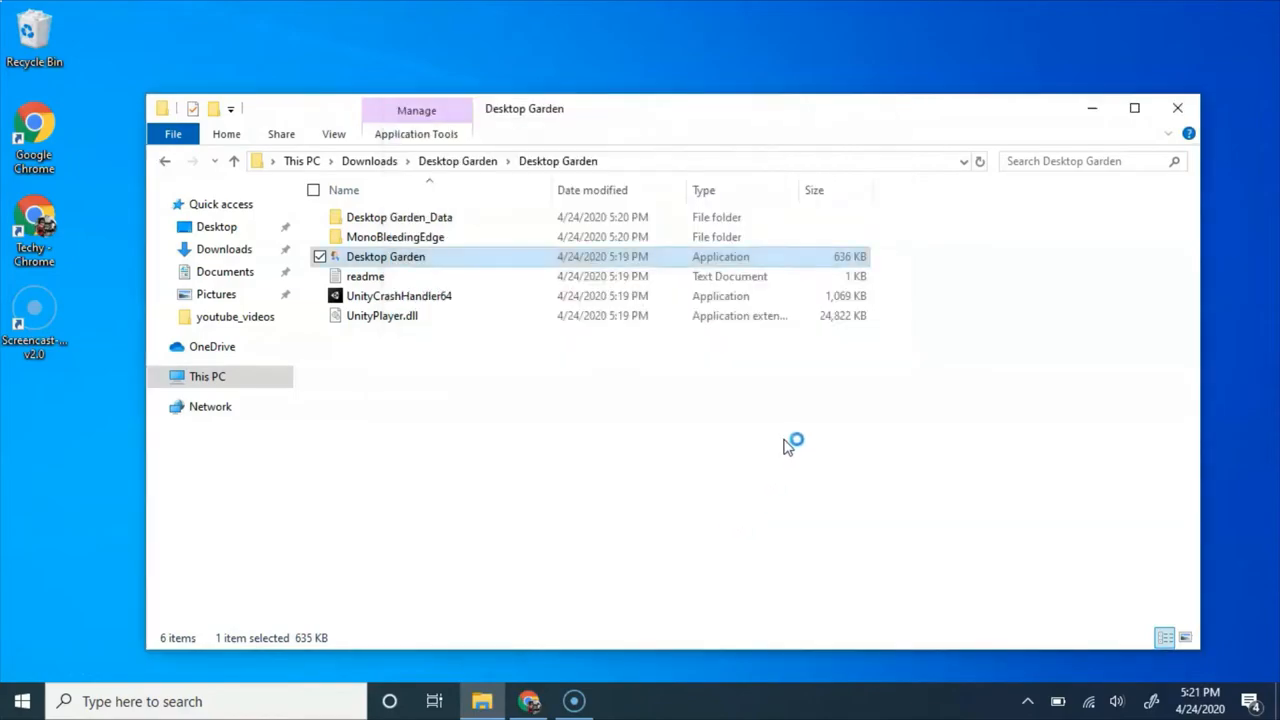
{"action": "double_click", "coordinate": [384, 256]}
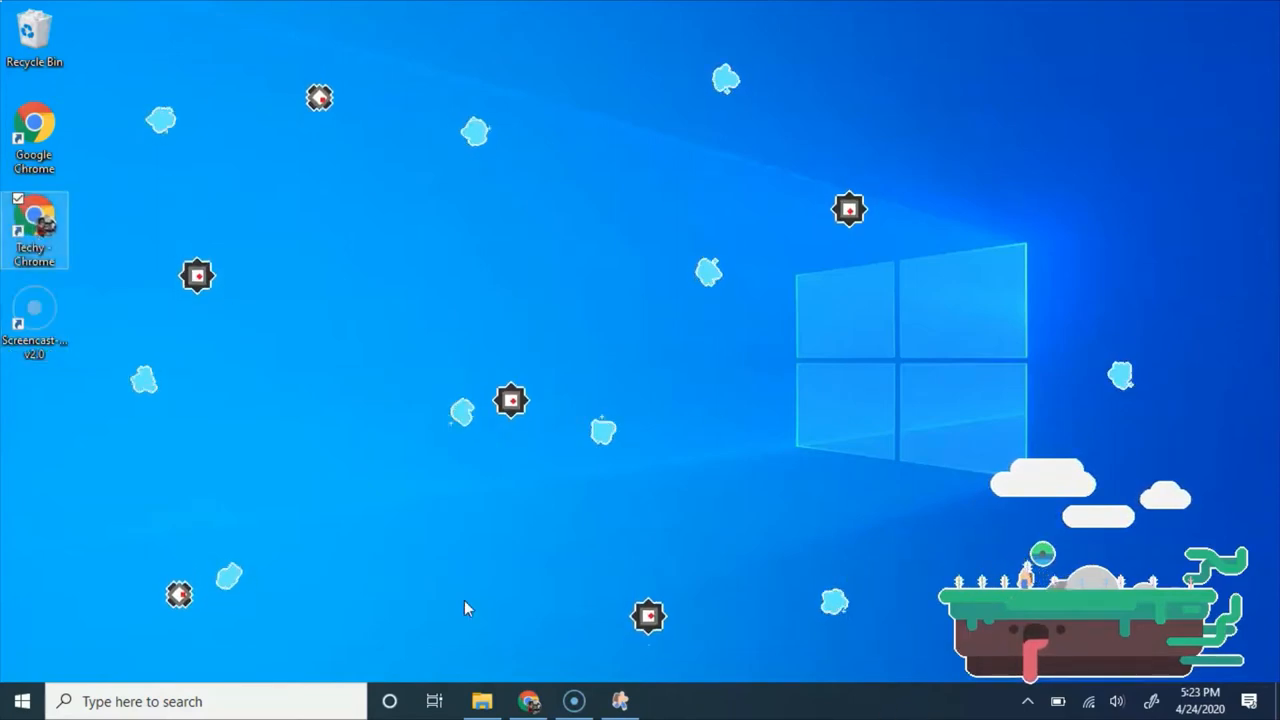
Bring the Desktop Garden folder window back beside the island after clearing the creatures.
{"action": "left_click", "coordinate": [482, 700]}
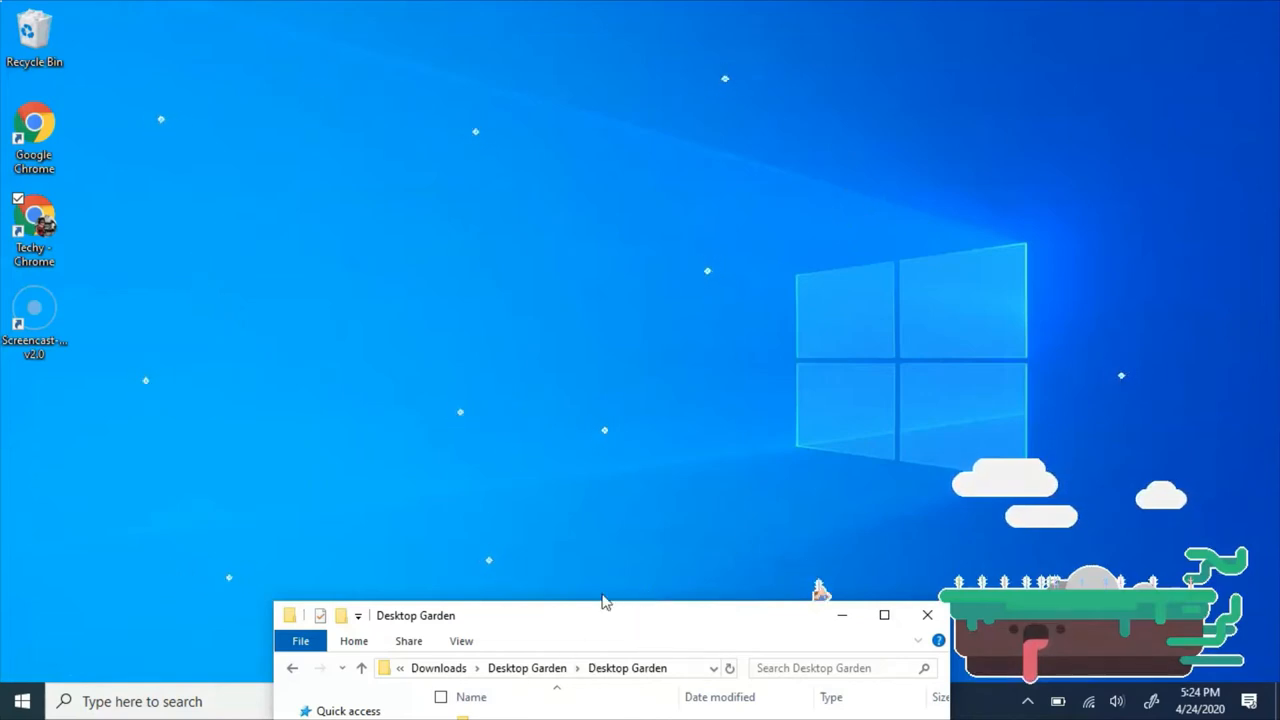
{"action": "mouse_move", "coordinate": [924, 558]}
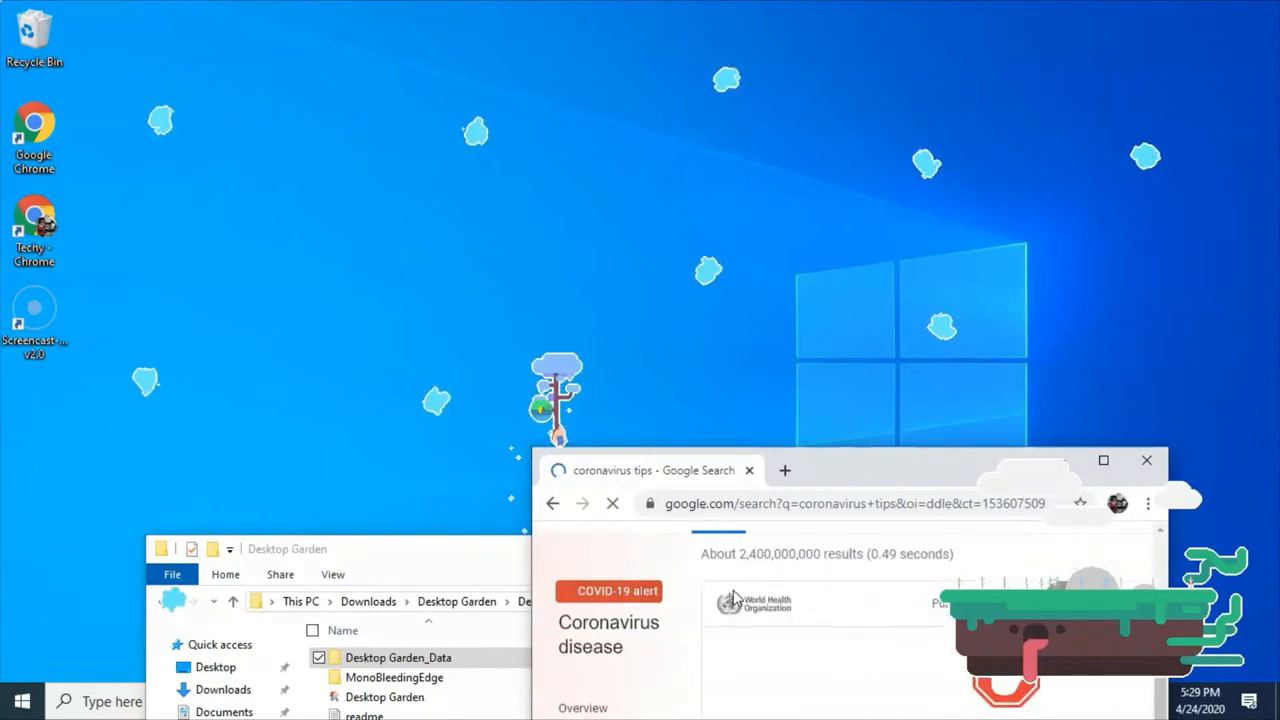
Get a fresh blank tab and close the coronavirus tips search results tab.
{"action": "left_click", "coordinate": [784, 470]}
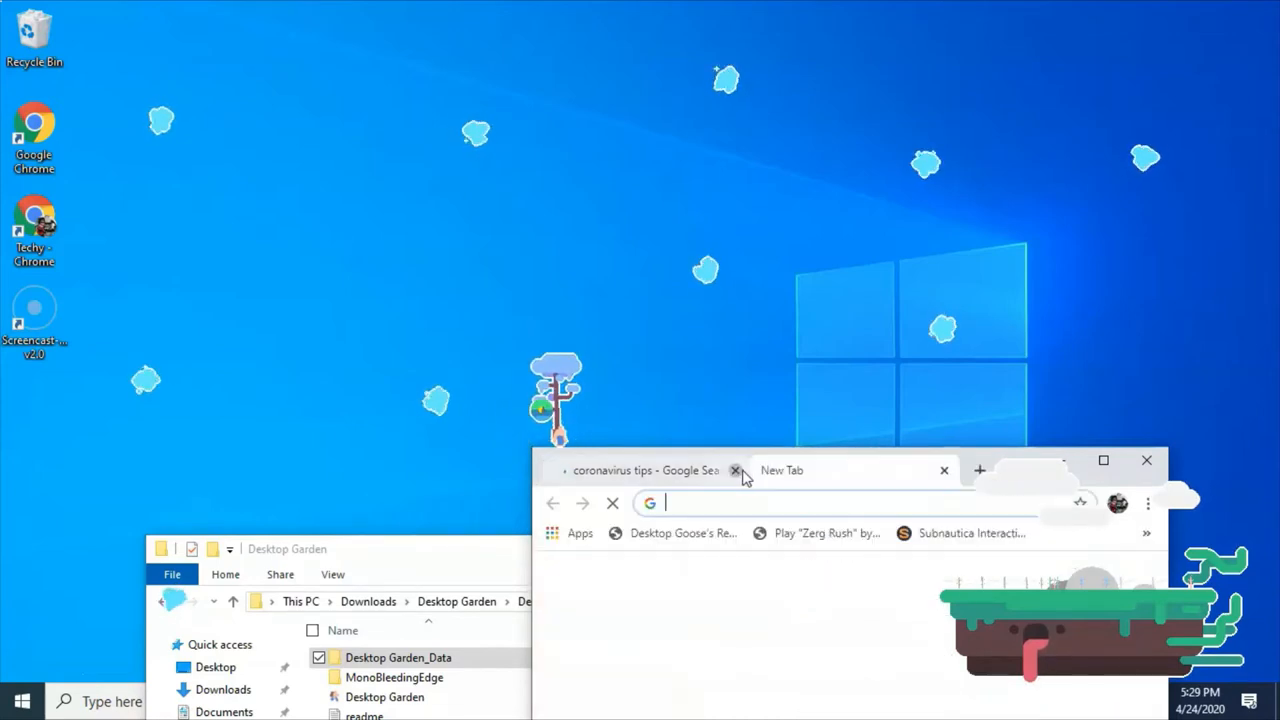
{"action": "left_click", "coordinate": [736, 470]}
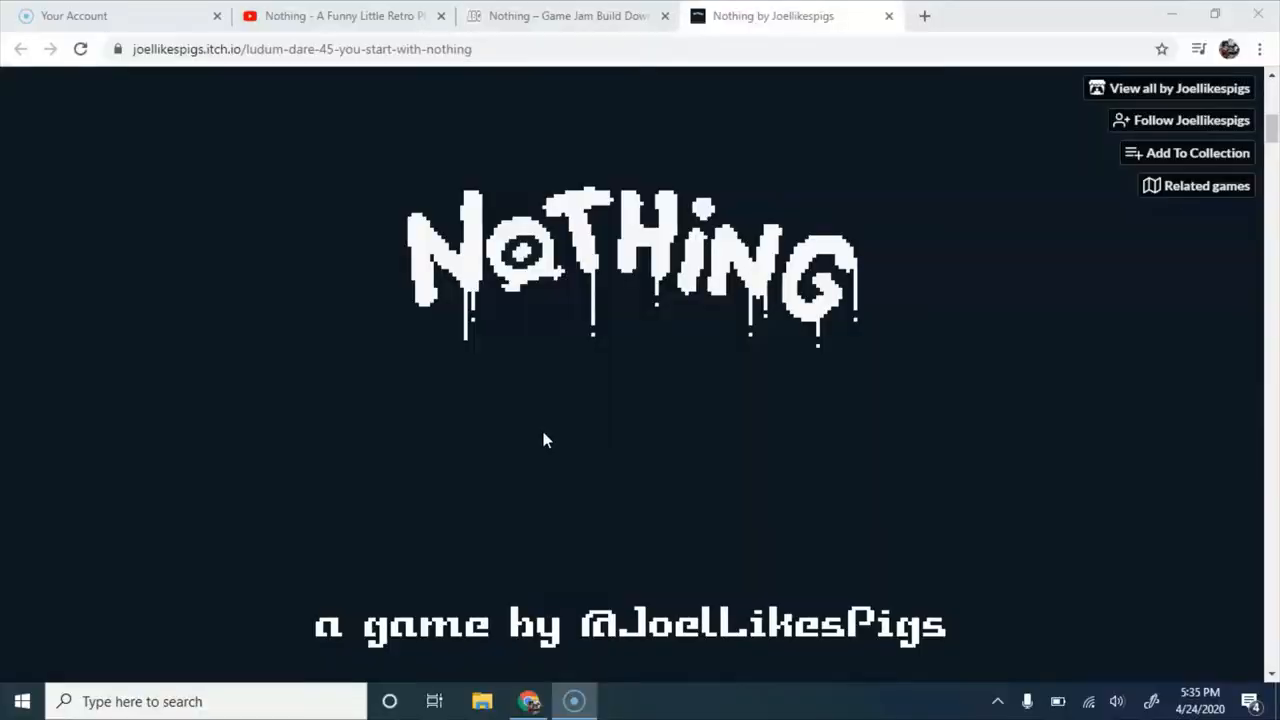
{"action": "mouse_move", "coordinate": [692, 460]}
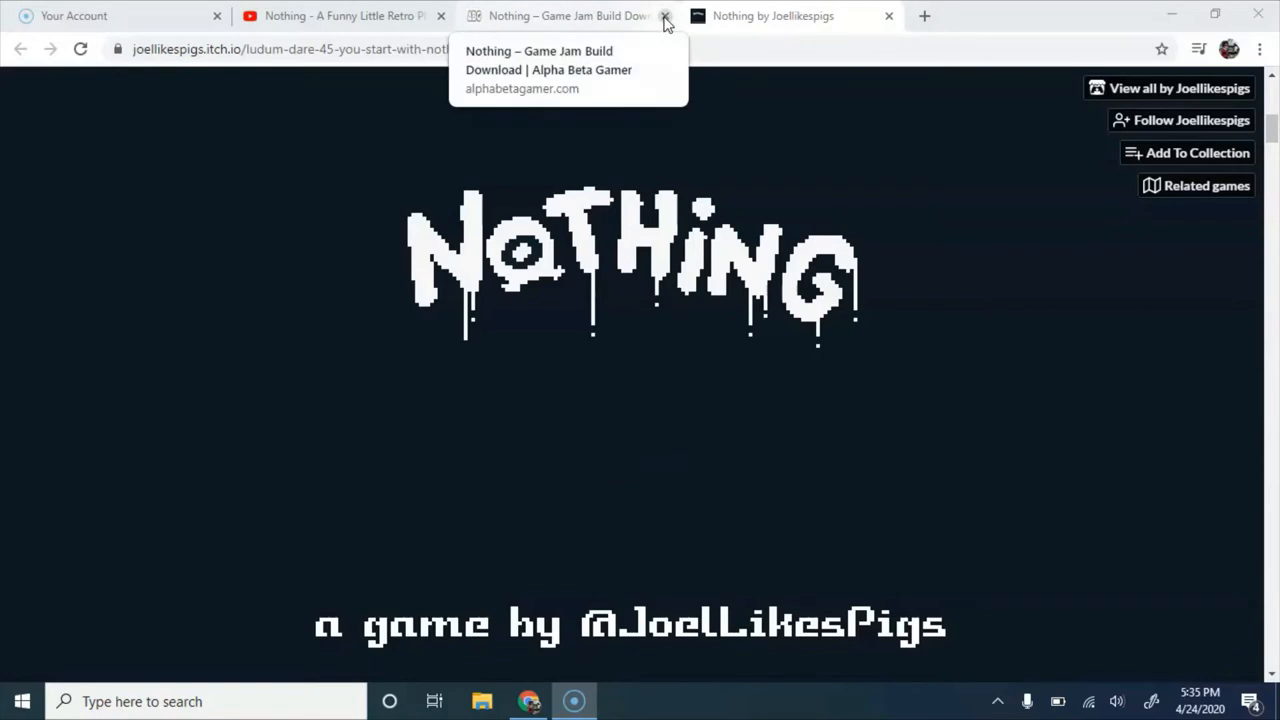
Close the 'Nothing – Game Jam Build Download | Alpha Beta Gamer' tab.
{"action": "left_click", "coordinate": [664, 16]}
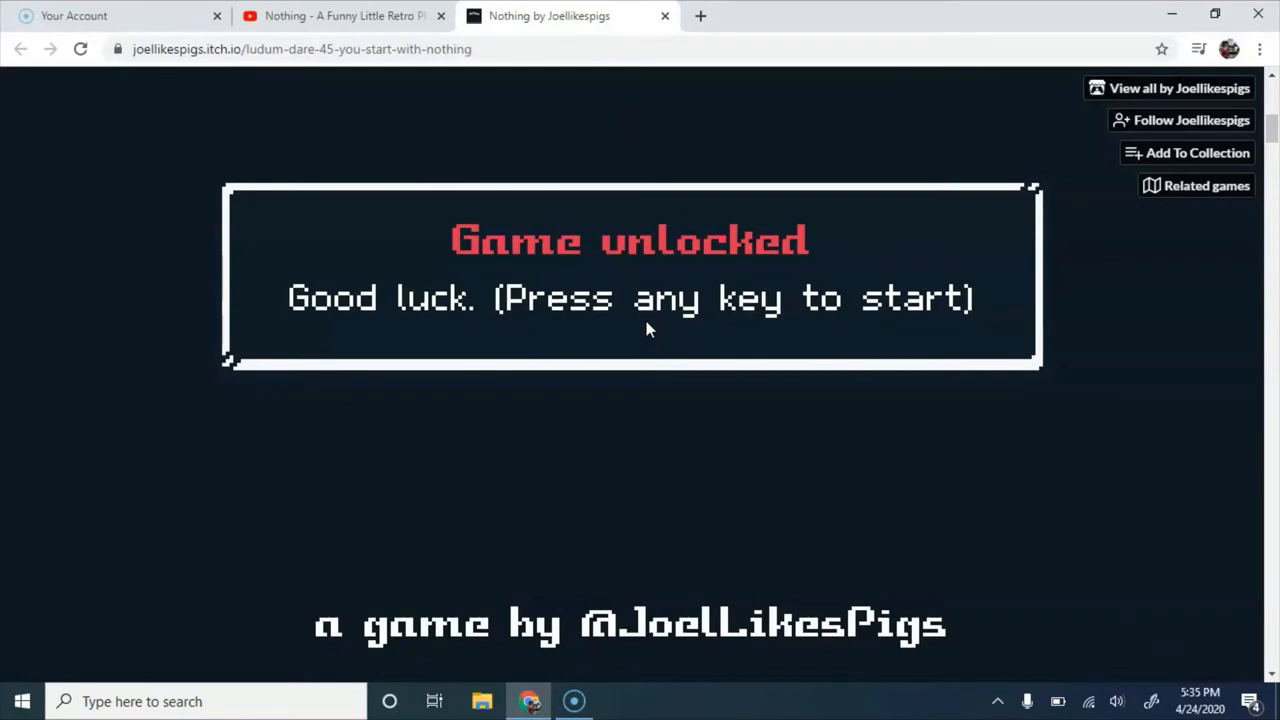
{"action": "key", "text": "space"}
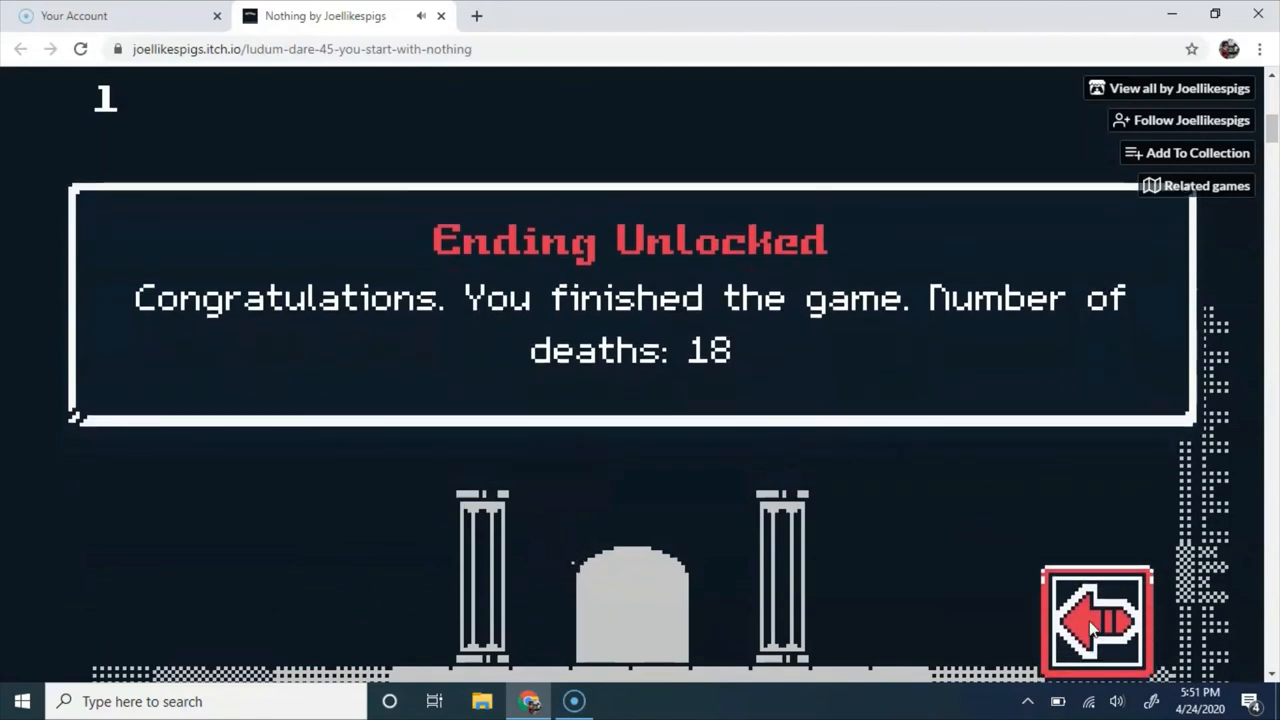
Leave the 'Ending Unlocked' screen (18 deaths) via the return arrow to the title screen.
{"action": "left_click", "coordinate": [1096, 620]}
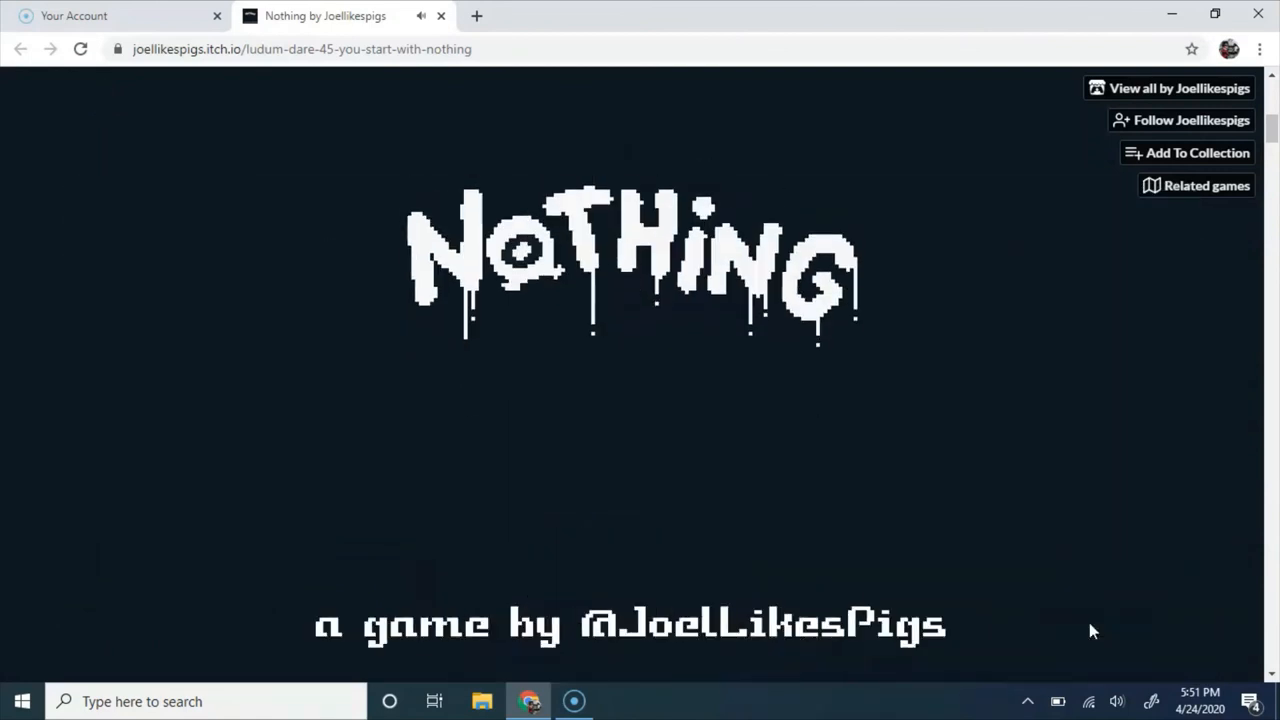